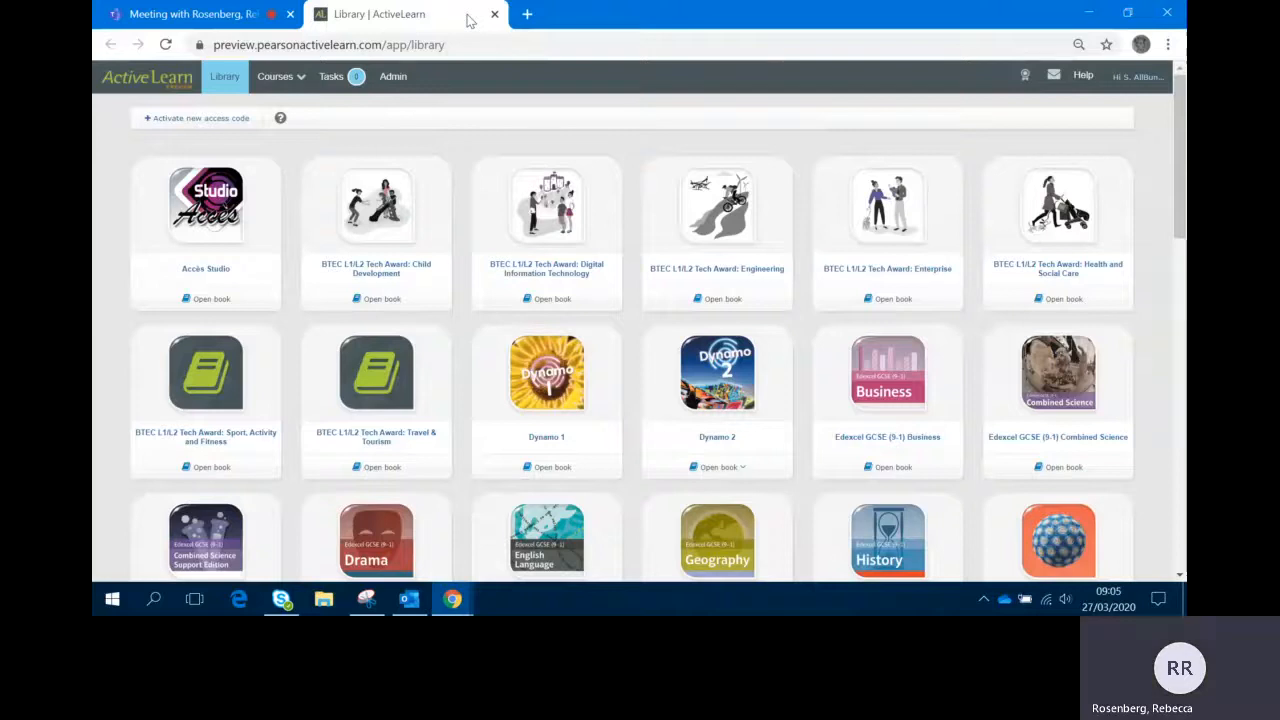
- Scroll the Maths Progress Second Edition series page down to its list of ActiveBooks
{"action": "scroll", "scroll_direction": "down", "scroll_amount": 3}
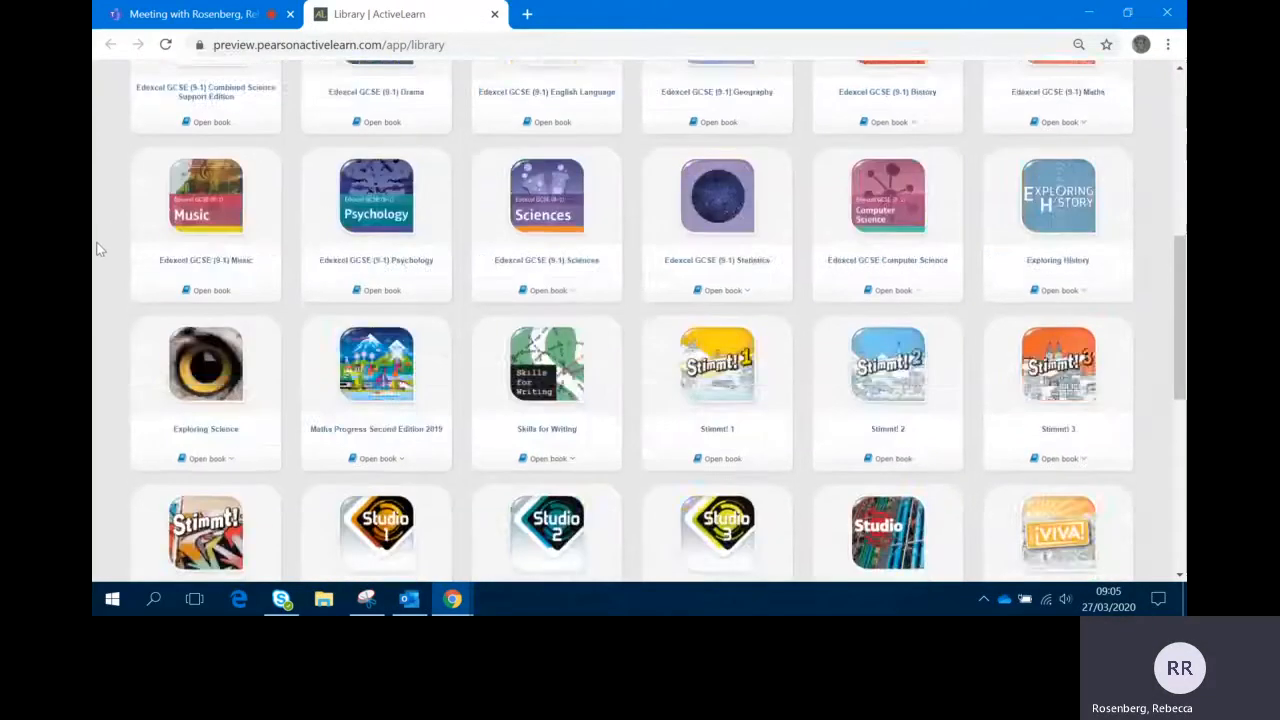
{"action": "scroll", "scroll_direction": "down", "scroll_amount": 3}
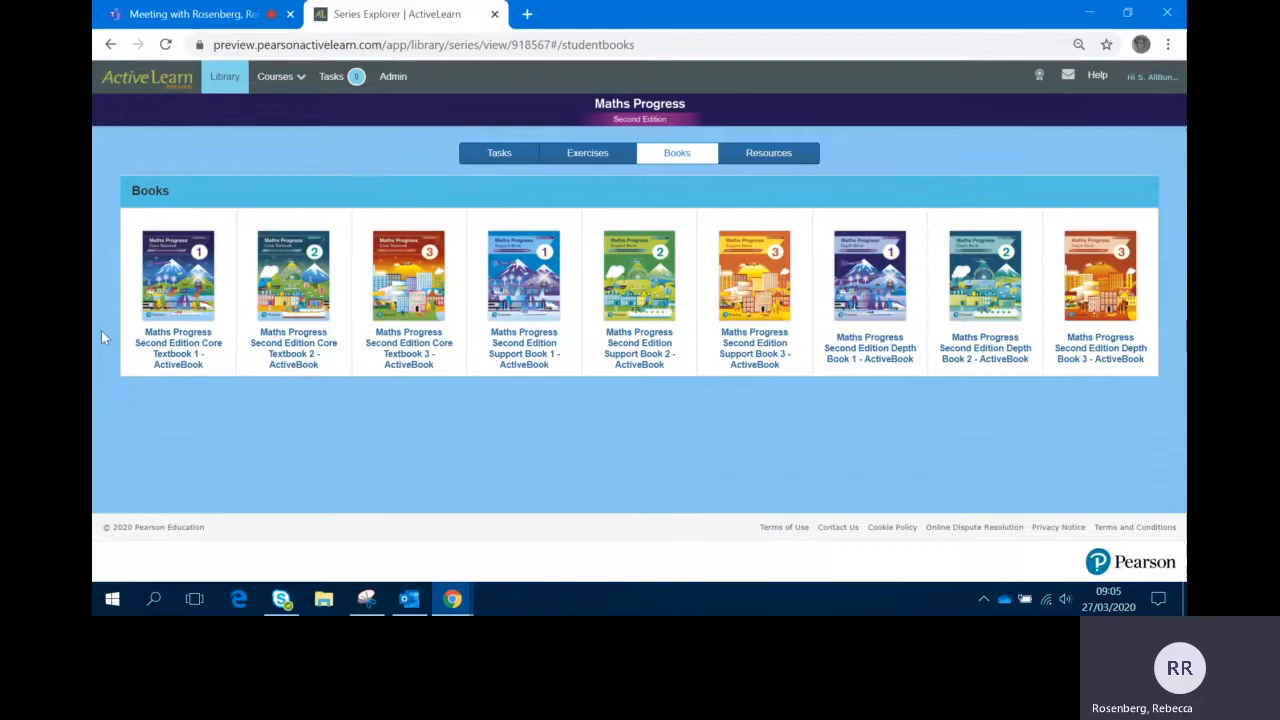
{"action": "mouse_move", "coordinate": [416, 394]}
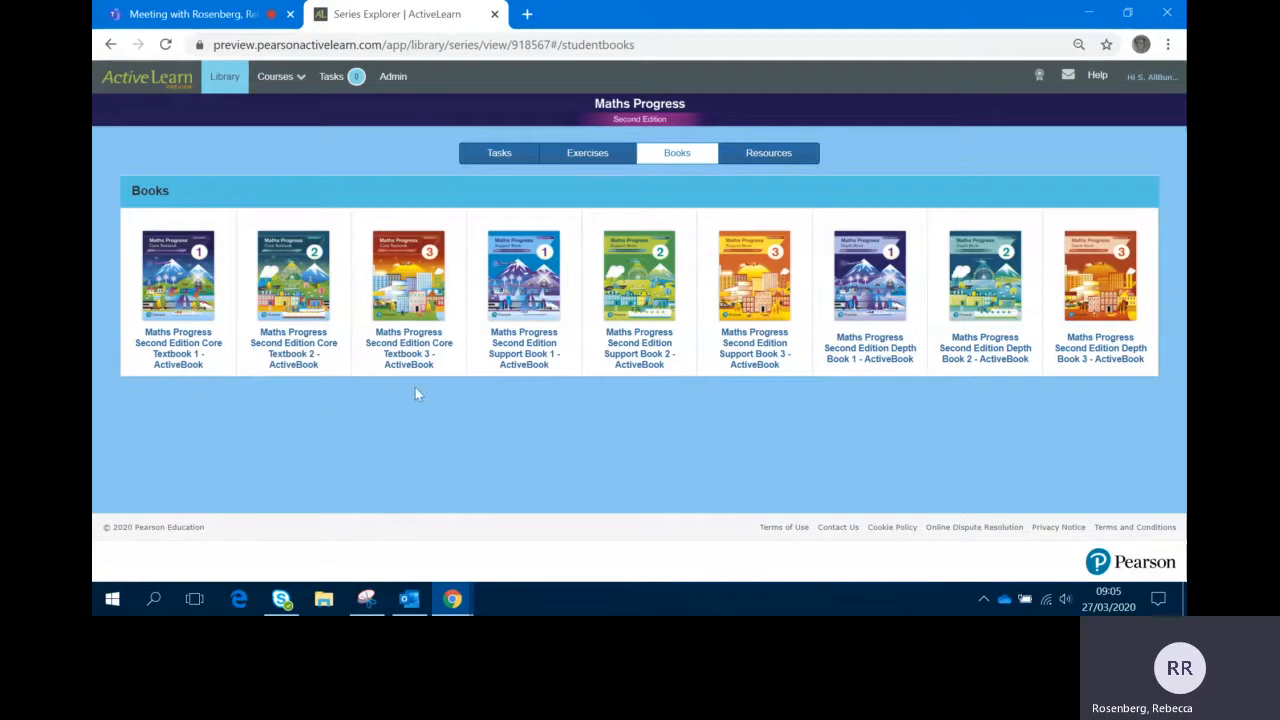
{"action": "mouse_move", "coordinate": [448, 390]}
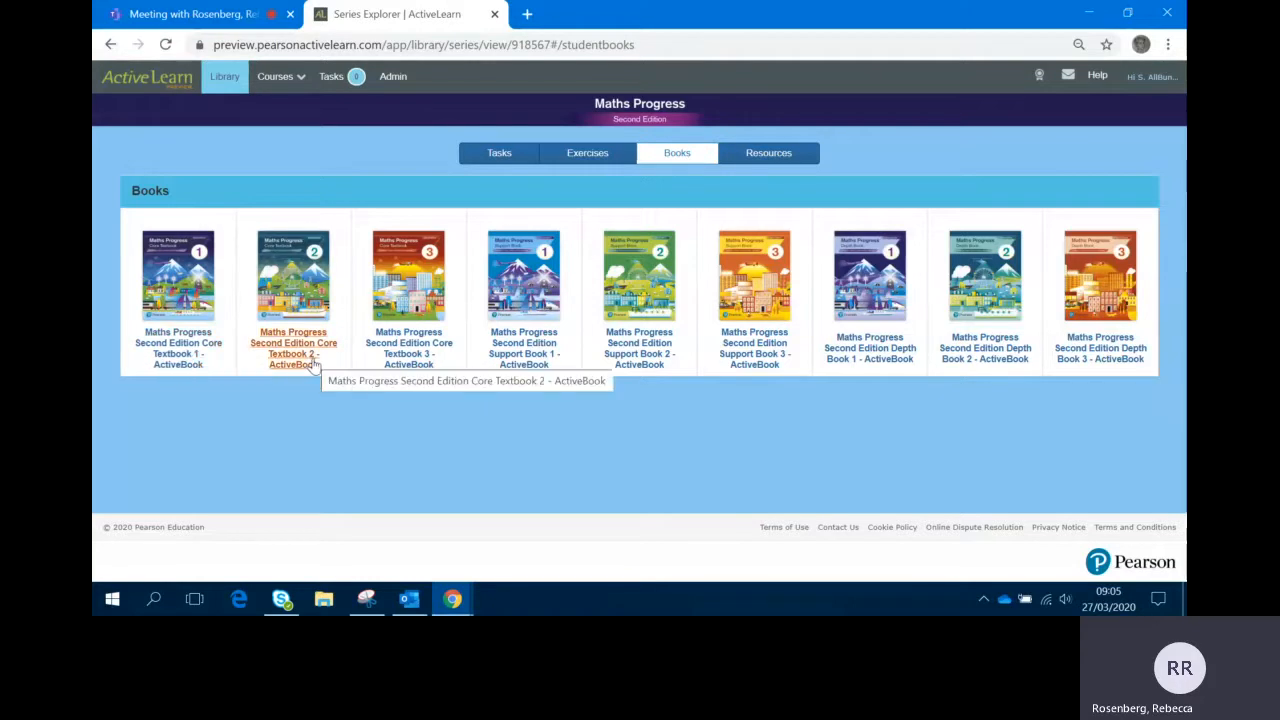
{"action": "mouse_move", "coordinate": [408, 352]}
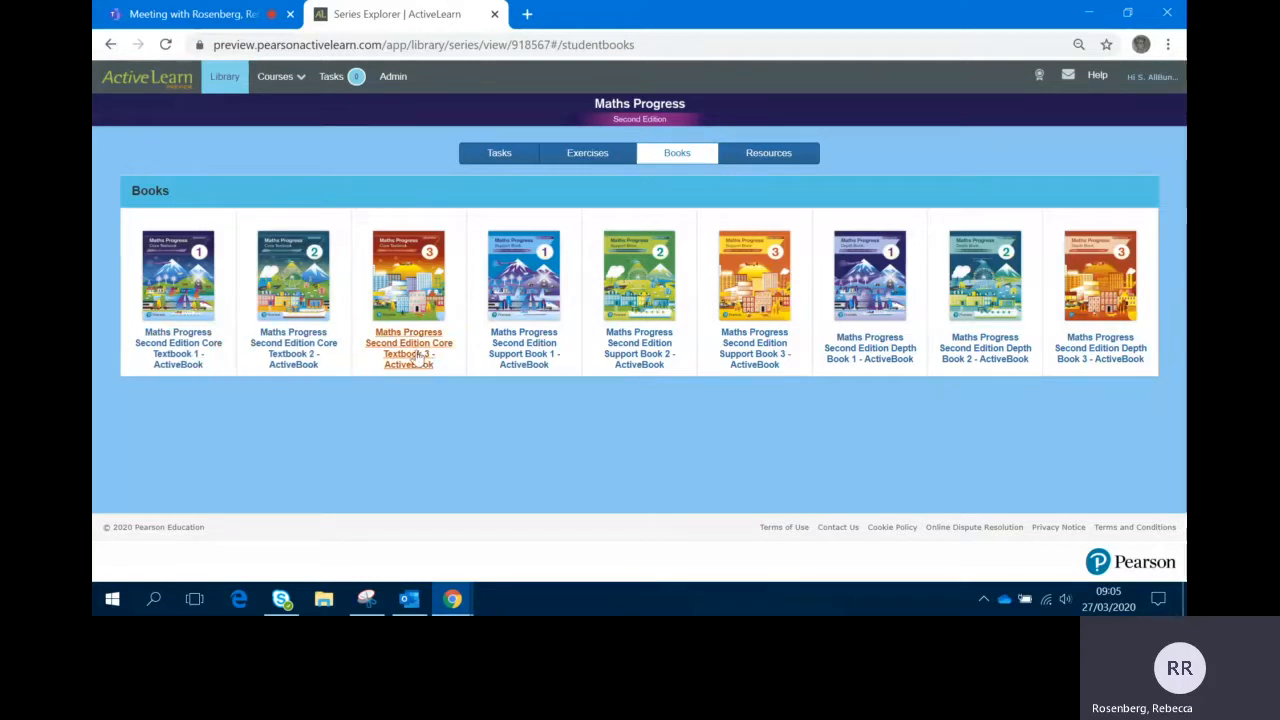
{"action": "mouse_move", "coordinate": [408, 352]}
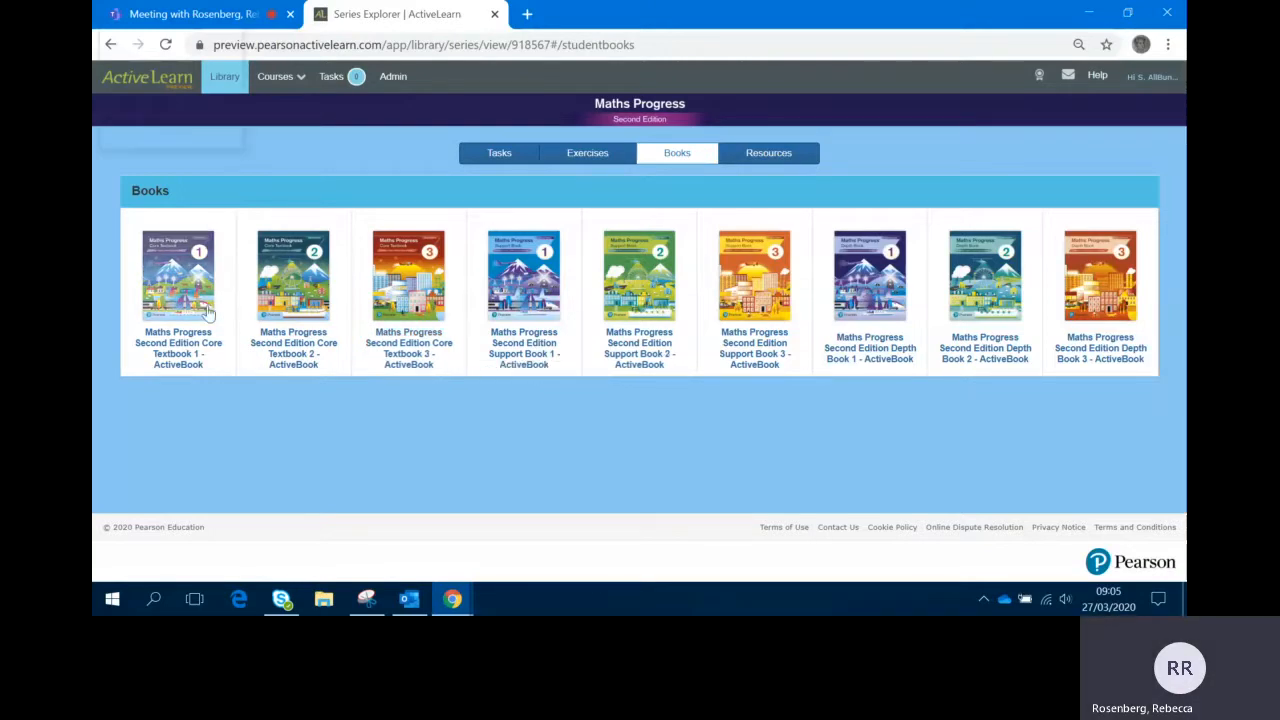
- Launch Core Textbook 1 as an ActiveBook and bring up its table of contents
{"action": "left_click", "coordinate": [178, 276]}
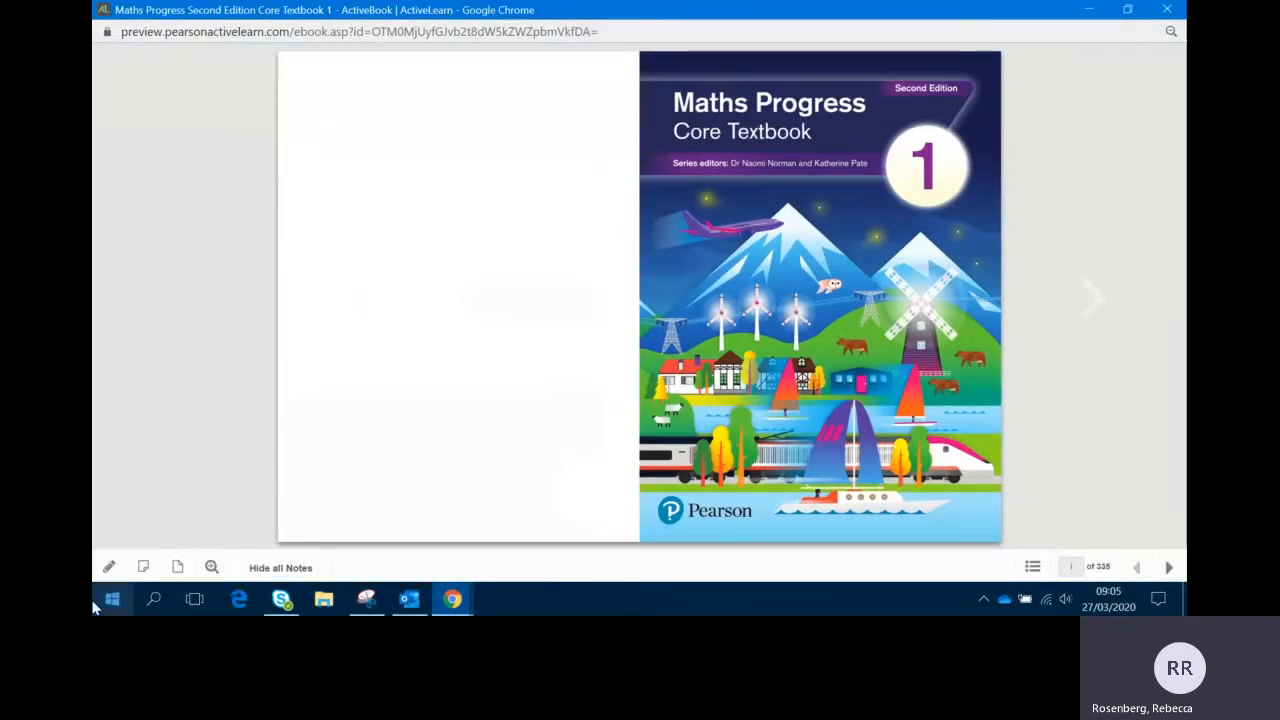
{"action": "mouse_move", "coordinate": [956, 570]}
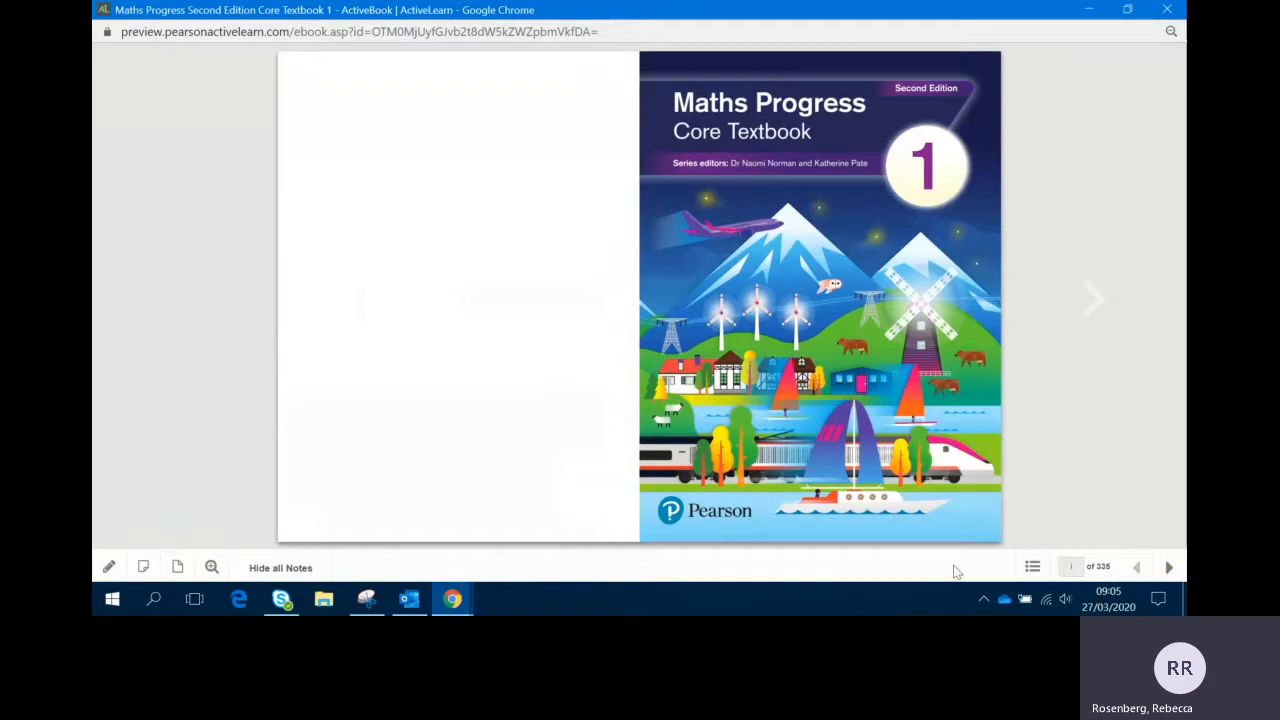
{"action": "mouse_move", "coordinate": [1032, 568]}
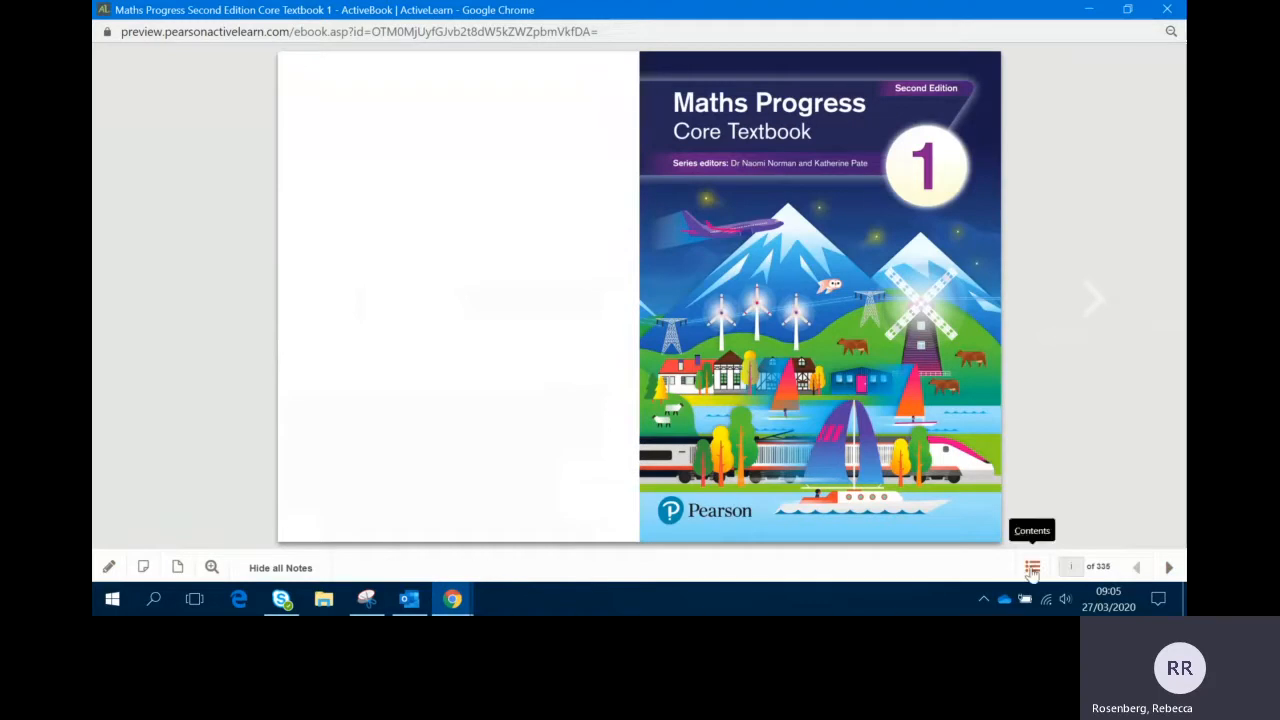
{"action": "left_click", "coordinate": [1032, 568]}
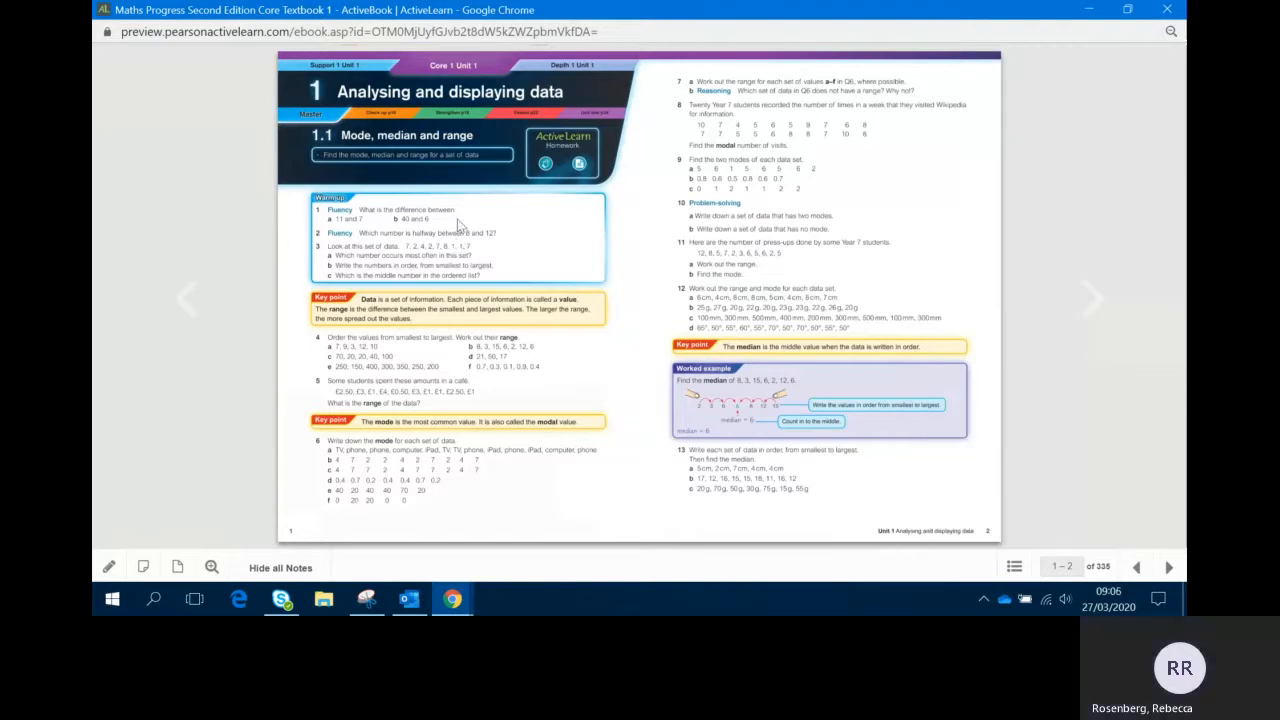
{"action": "mouse_move", "coordinate": [738, 450]}
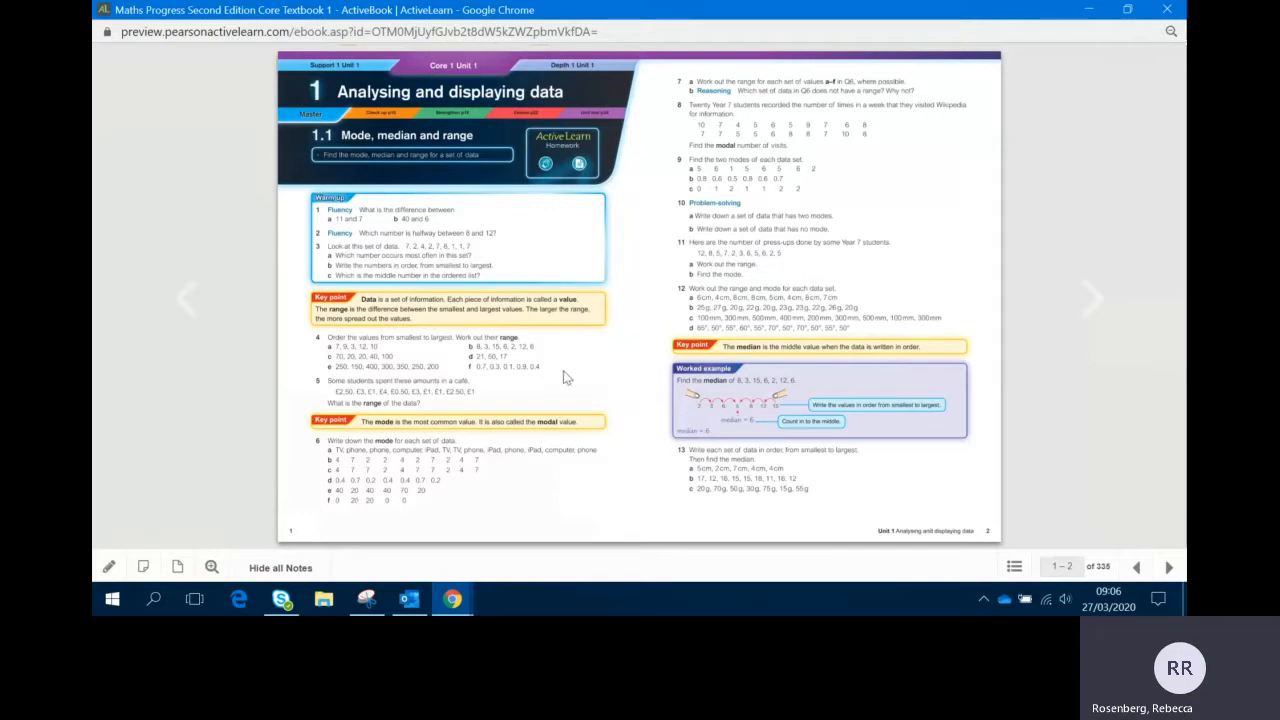
{"action": "mouse_move", "coordinate": [588, 464]}
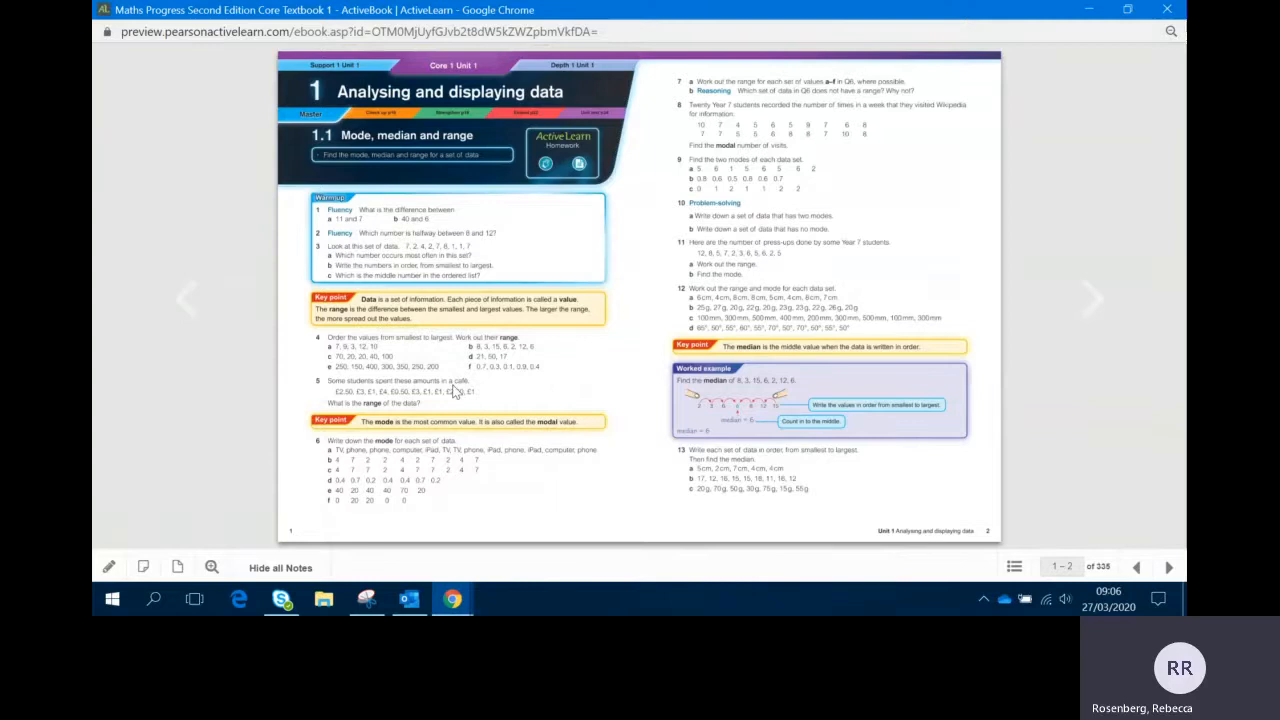
{"action": "mouse_move", "coordinate": [730, 336]}
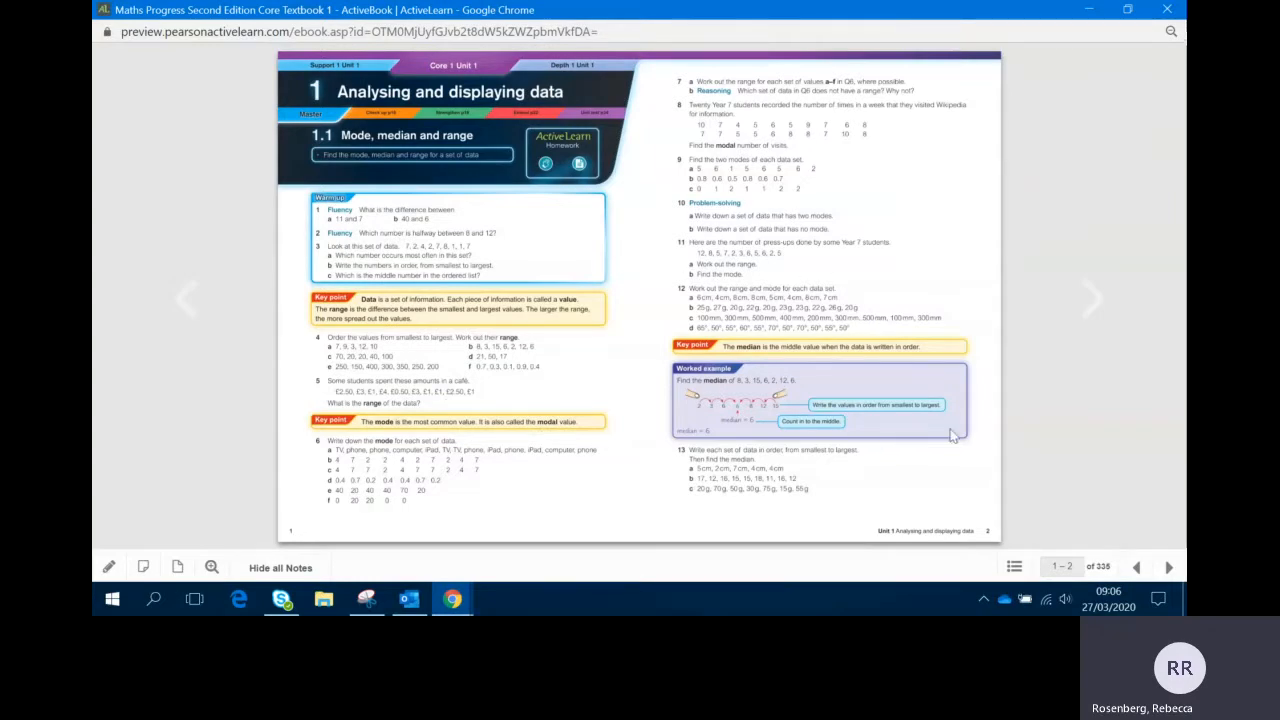
- Turn from pages 1–2 to pages 3–4, where section 1.2 Displaying data begins
{"action": "left_click", "coordinate": [1092, 298]}
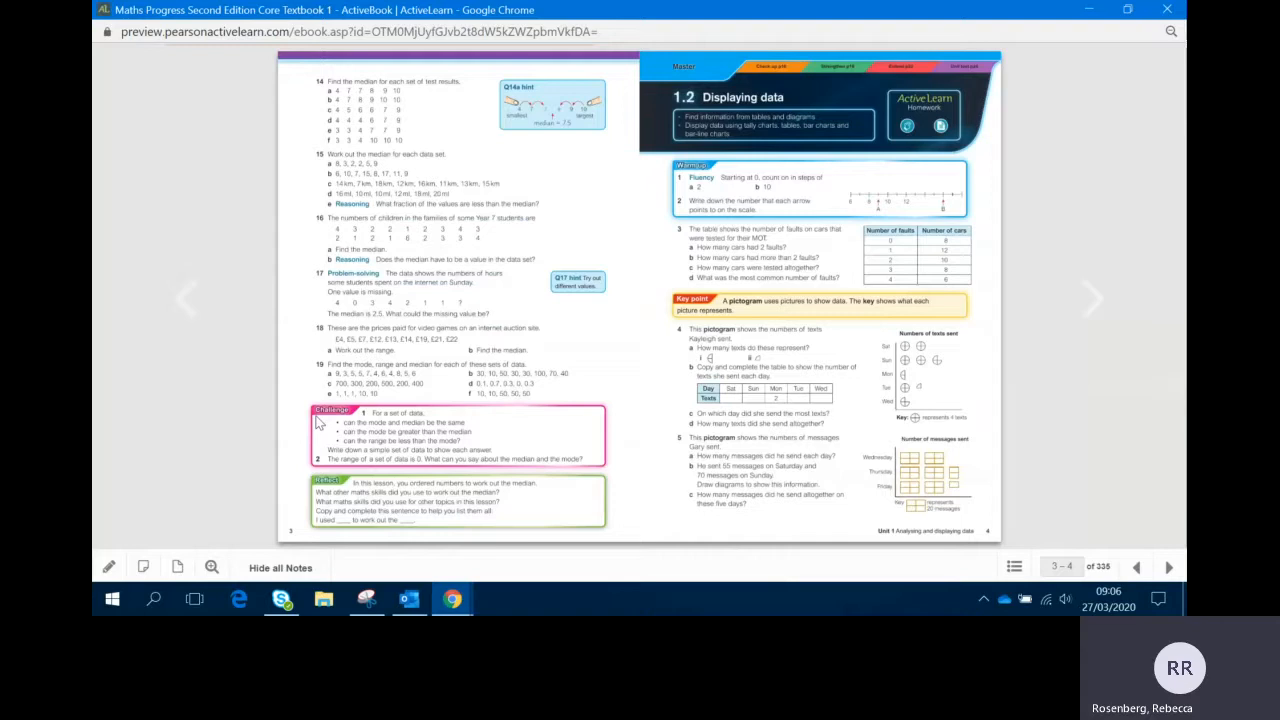
{"action": "mouse_move", "coordinate": [318, 518]}
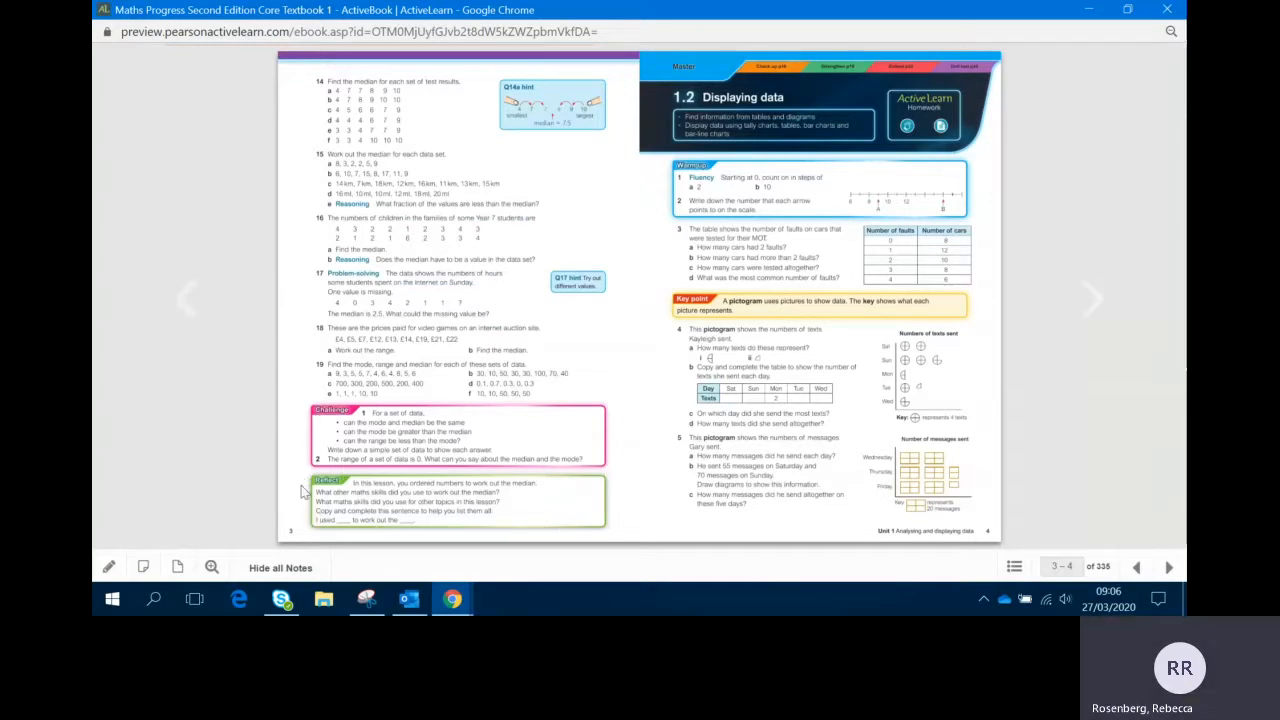
{"action": "mouse_move", "coordinate": [576, 490]}
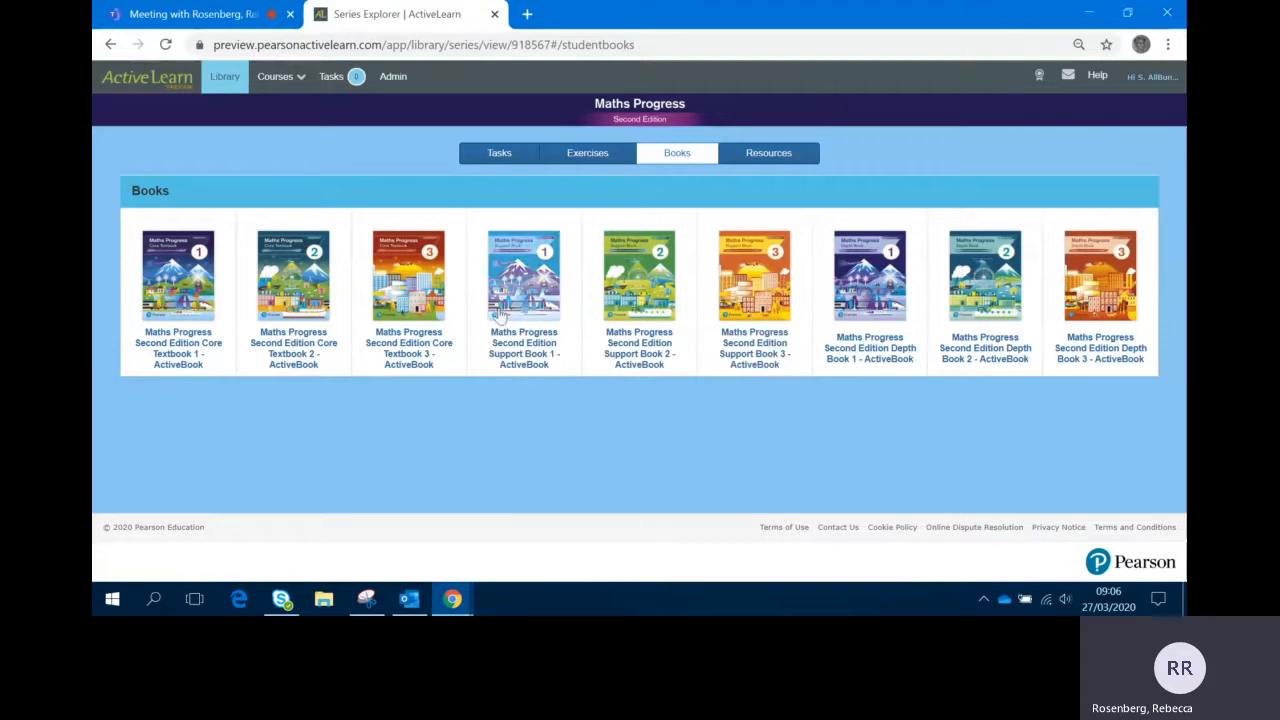
{"action": "mouse_move", "coordinate": [516, 380]}
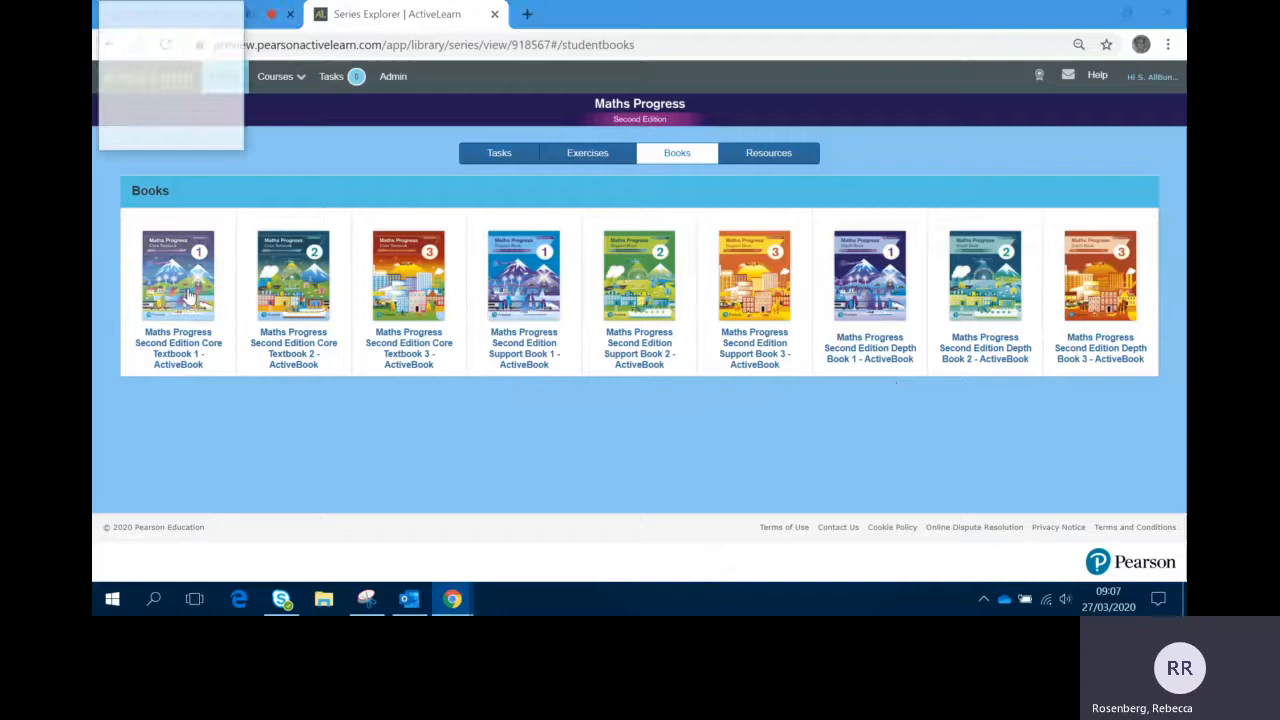
- Reopen Core Textbook 1 ActiveBook and turn past the cover to its Contents pages
{"action": "left_click", "coordinate": [178, 276]}
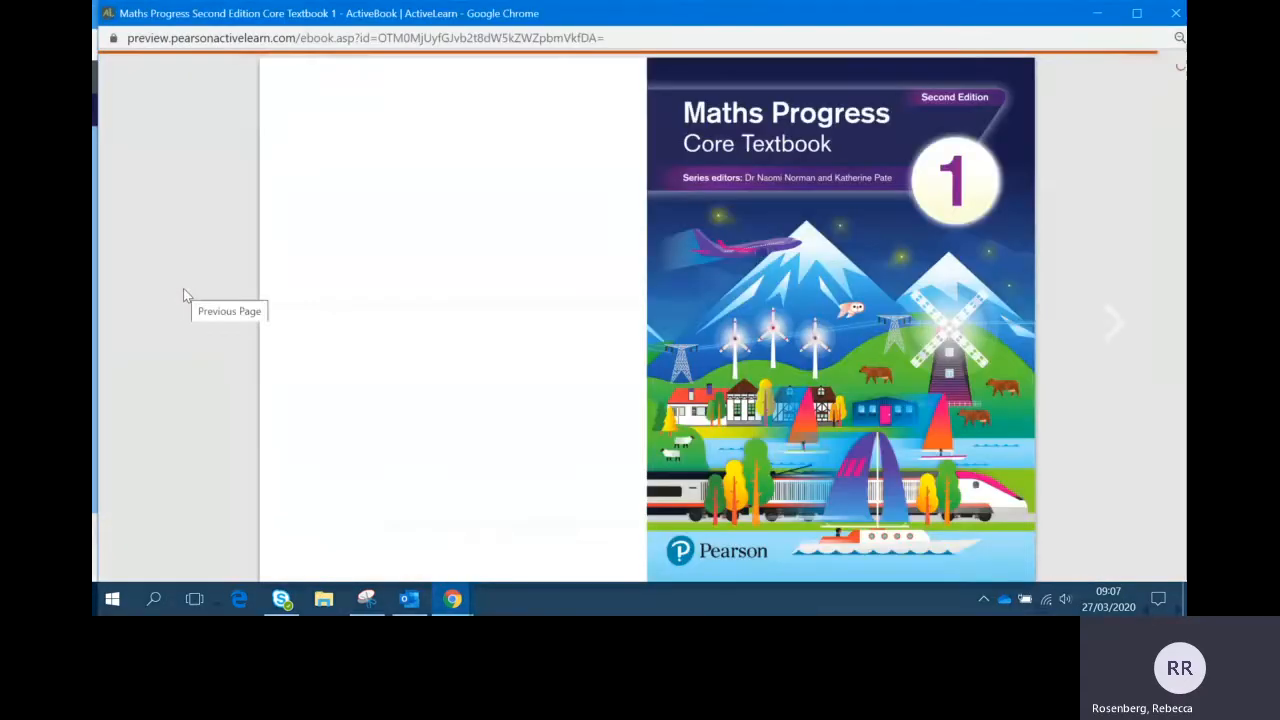
{"action": "mouse_move", "coordinate": [1112, 322]}
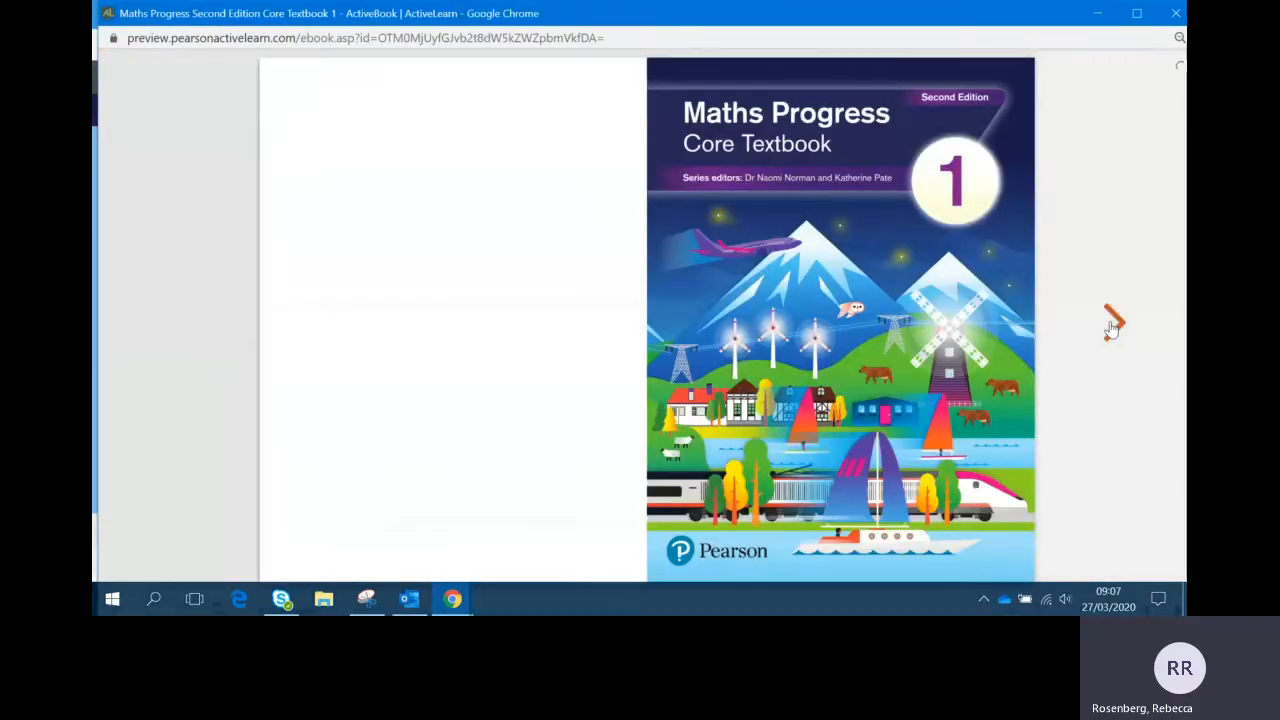
{"action": "left_click", "coordinate": [1114, 322]}
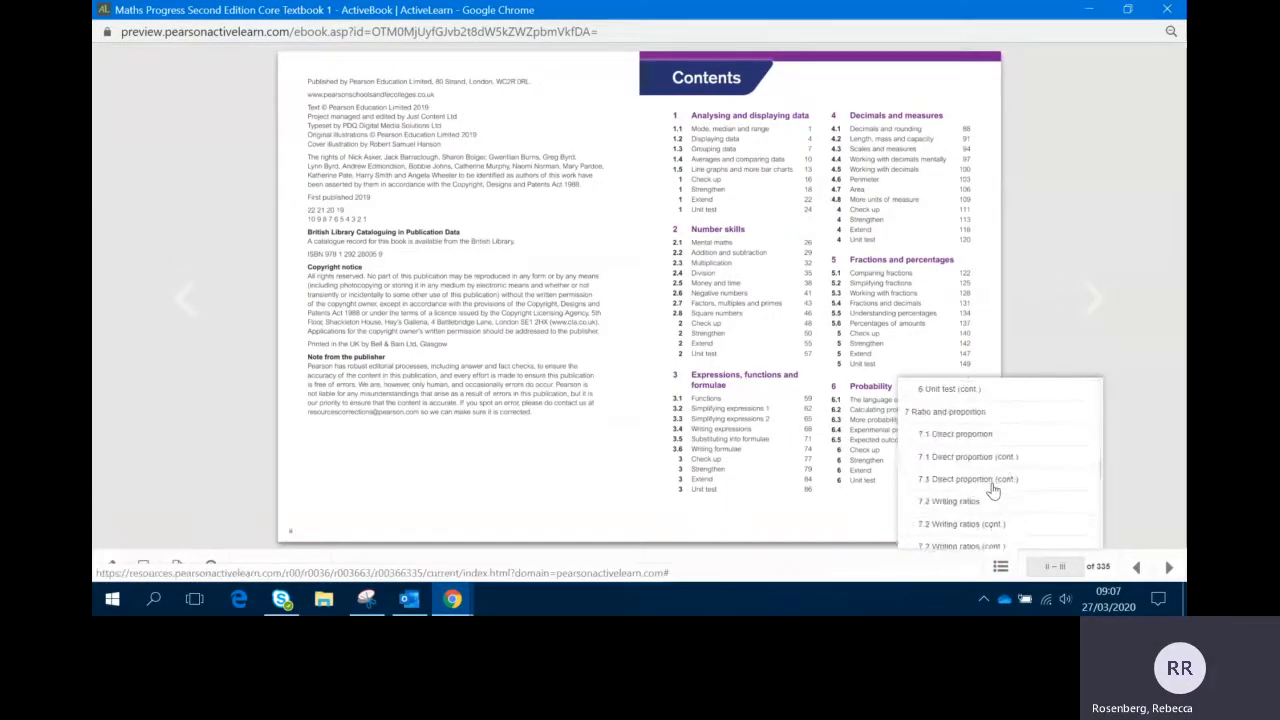
- Scroll the contents section list down to the Unit test and Answers entries
{"action": "scroll", "scroll_direction": "down", "scroll_amount": 3}
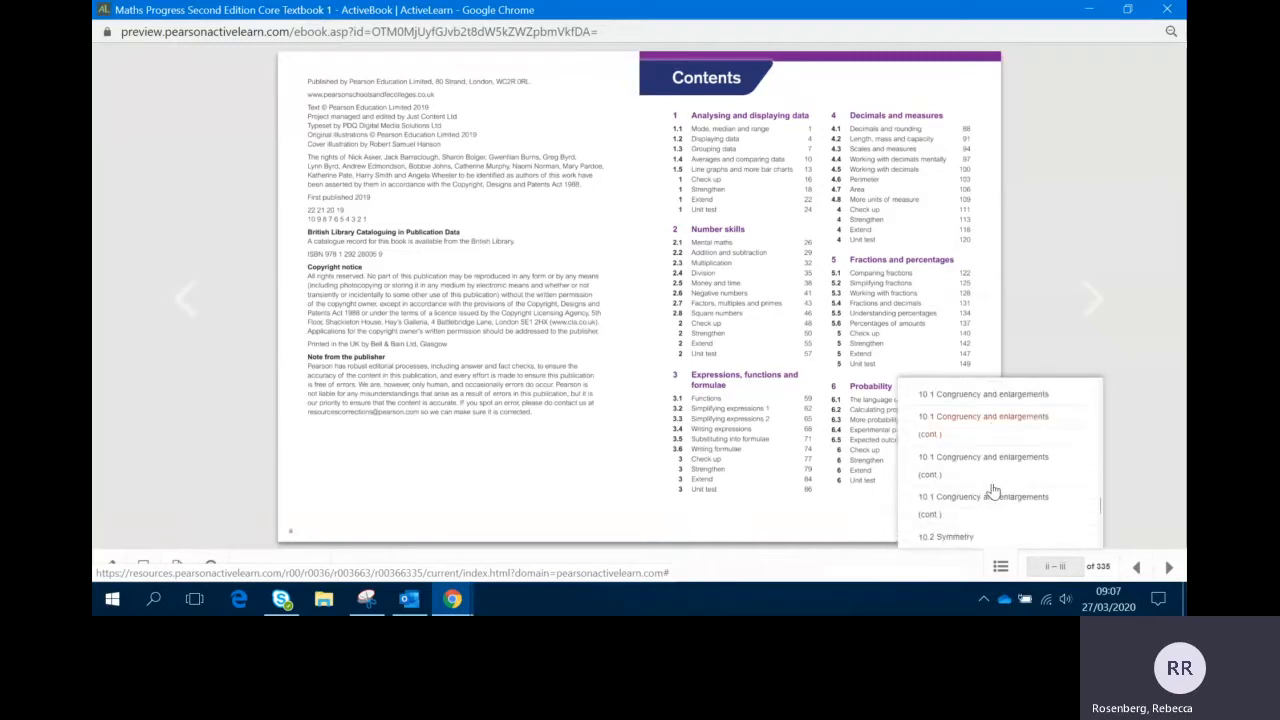
{"action": "scroll", "scroll_direction": "down", "scroll_amount": 3}
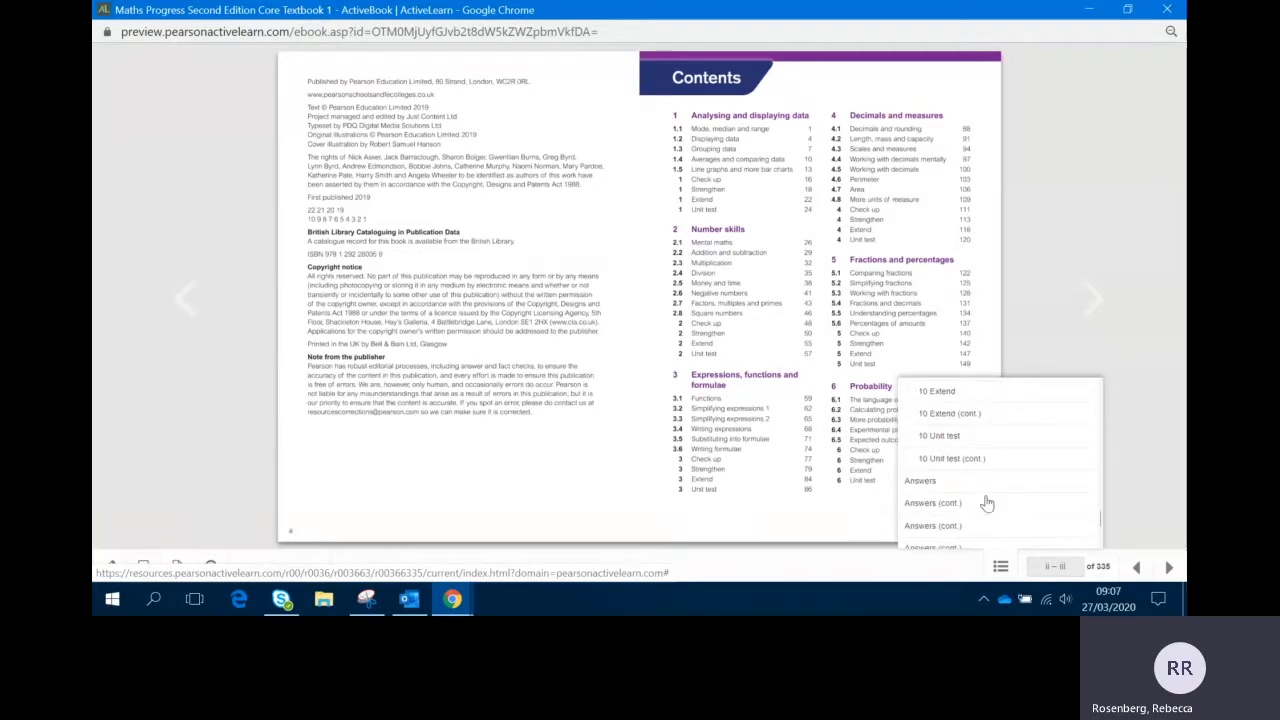